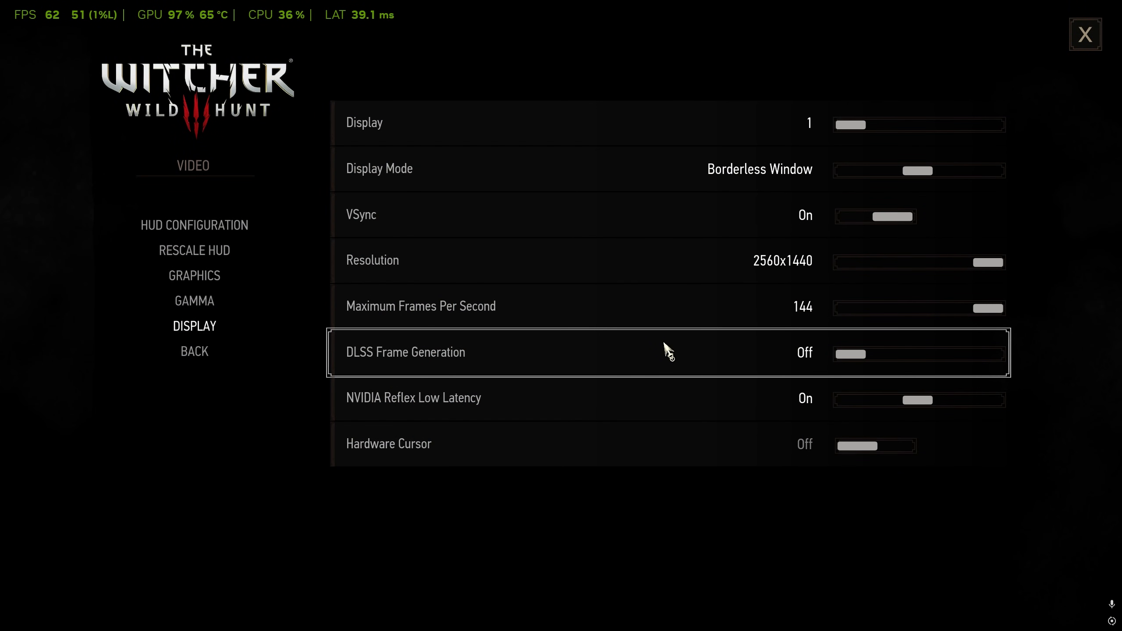
- Review the Graphics settings down to Anti-aliasing DLSS at Performance quality, then close the game
left_click(193, 275)
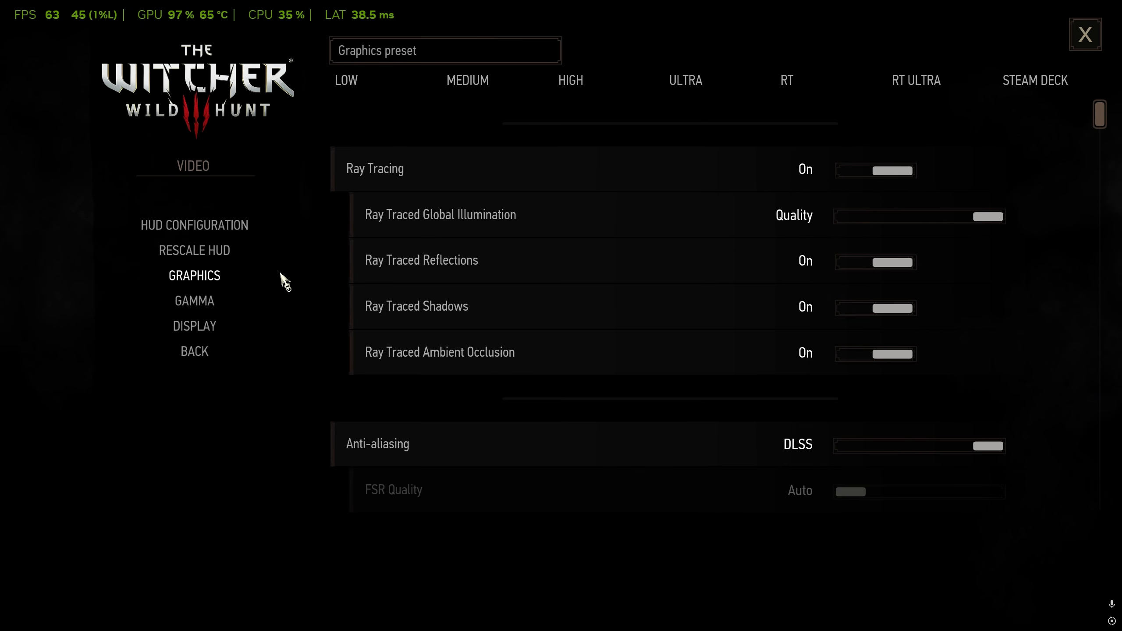
scroll("down", 3)
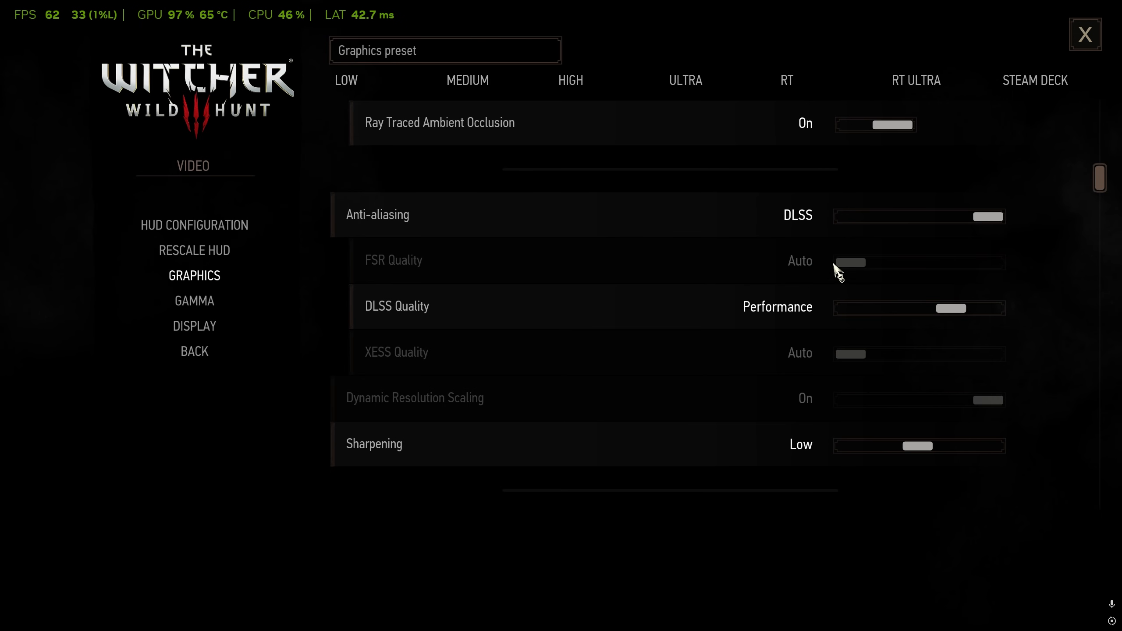
left_click(1085, 34)
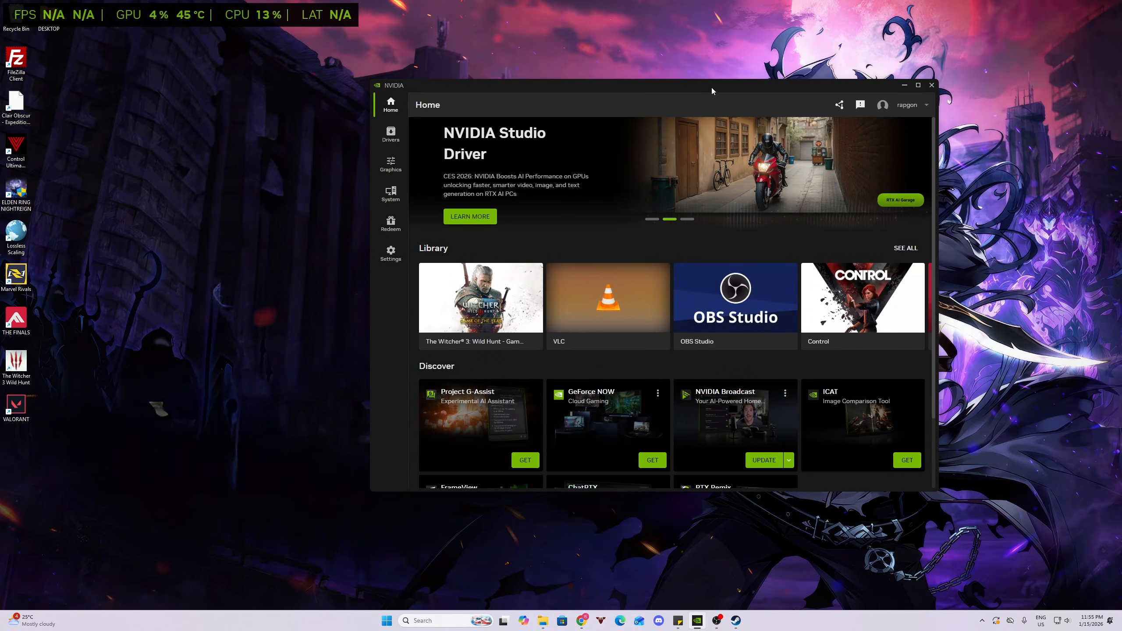
- Check the Drivers page and driver-type choices, then show Settings About with app version
left_click(390, 134)
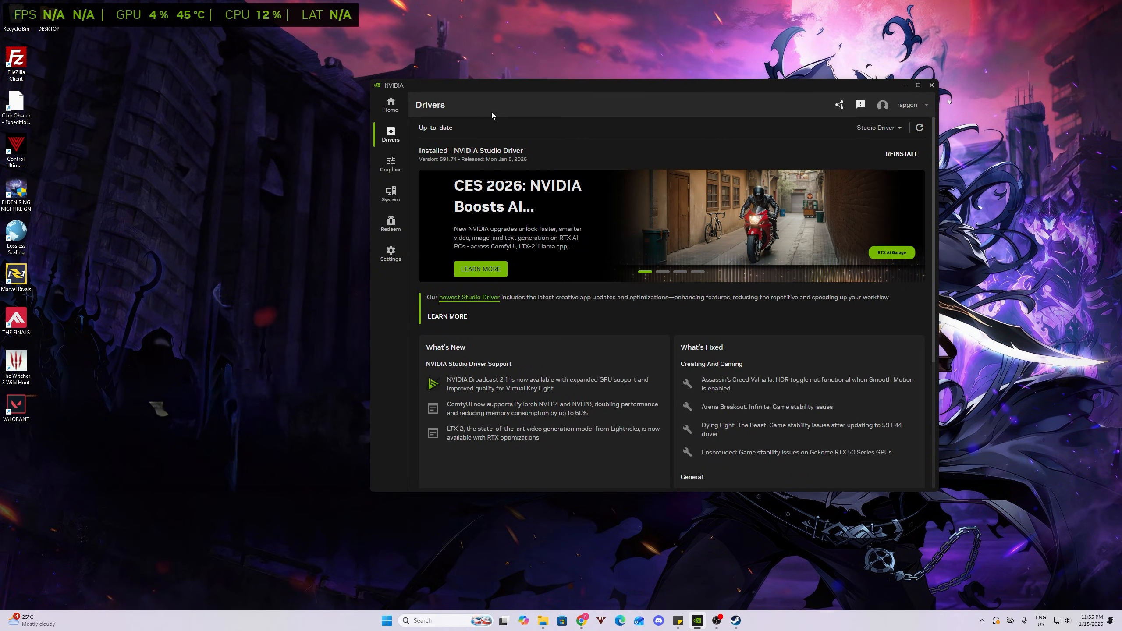
left_click(878, 127)
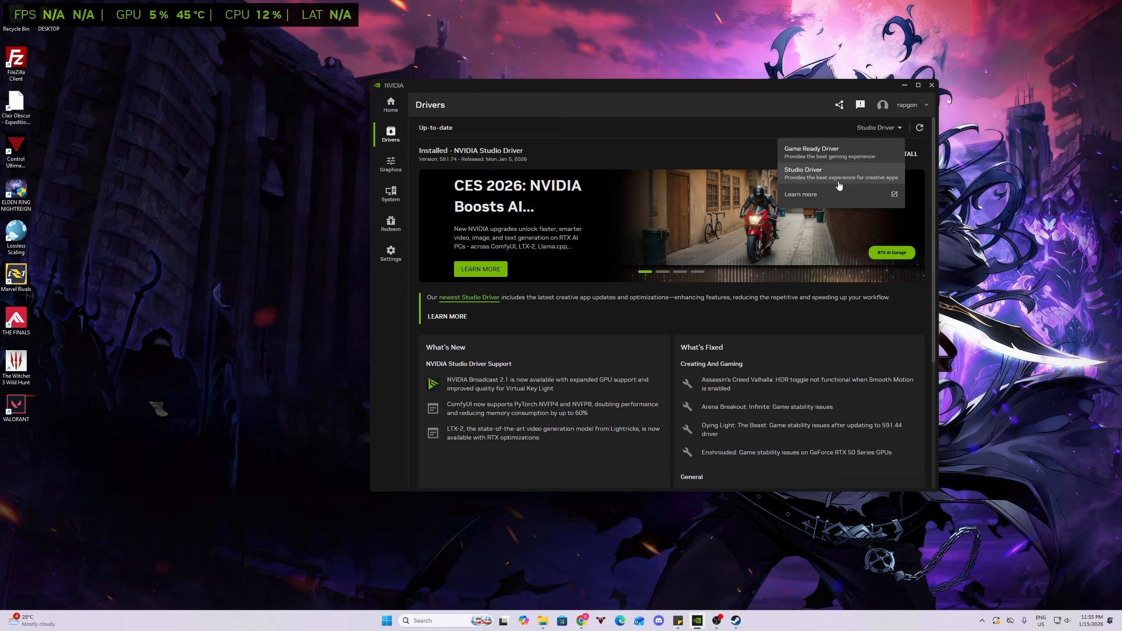
mouse_move(839, 181)
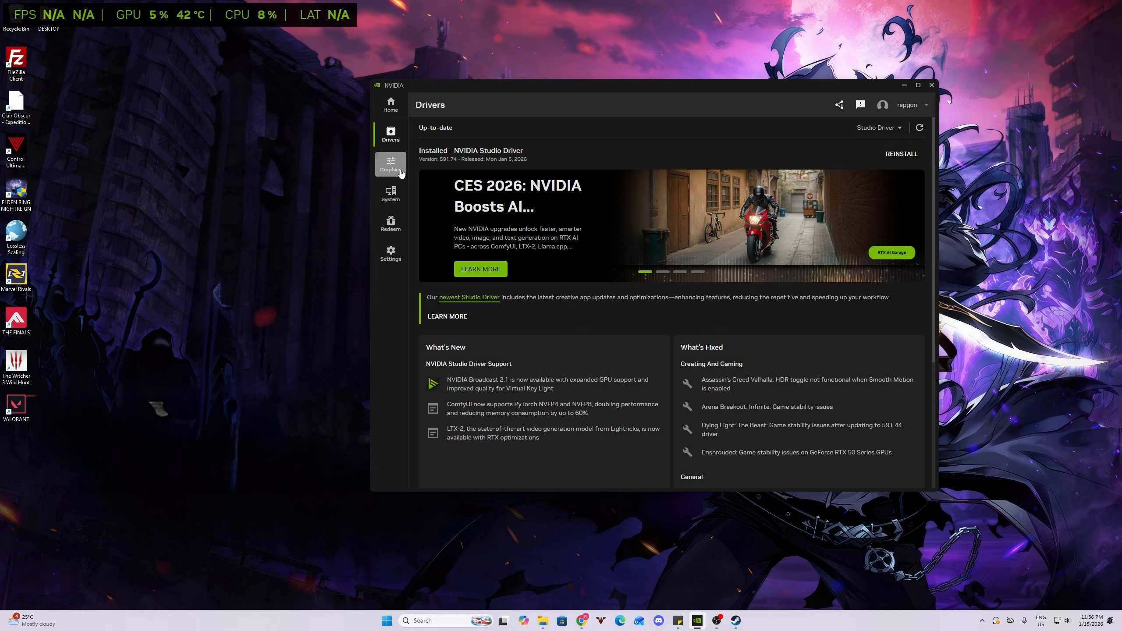
left_click(390, 254)
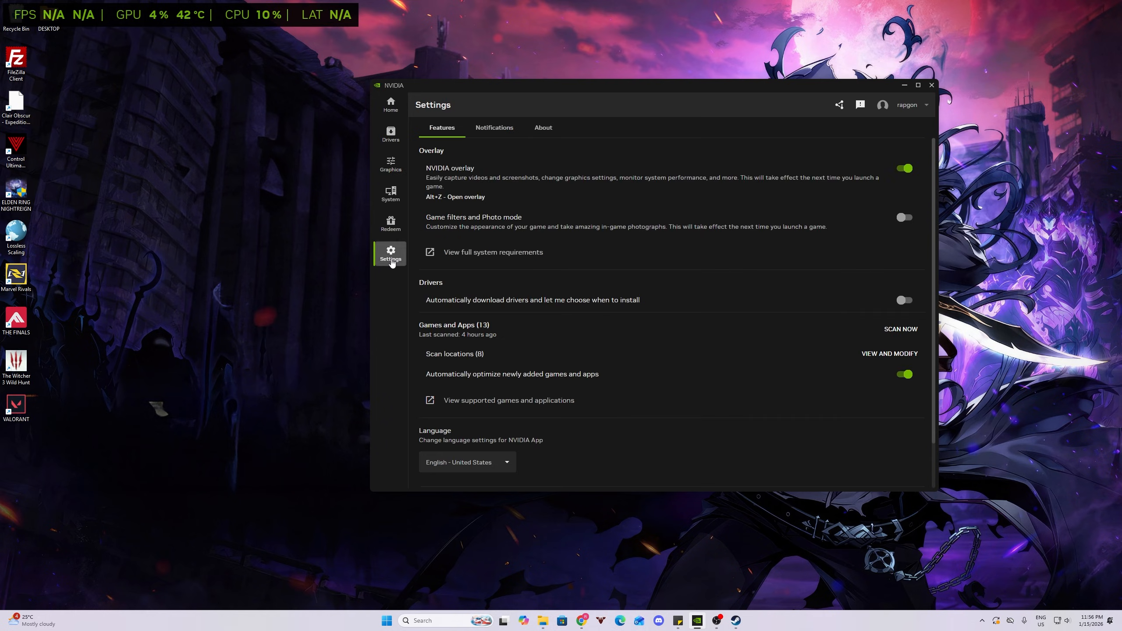
left_click(543, 127)
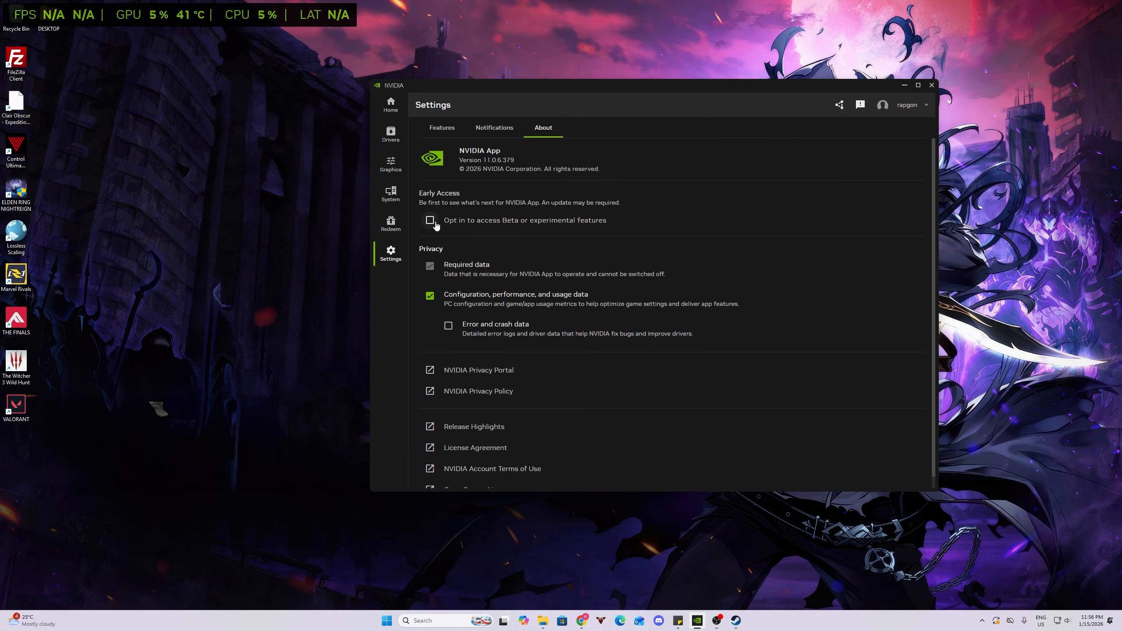
- Review The Witcher 3's in-game versus recommended settings under Graphics Program Settings and bring up the program list options
left_click(390, 163)
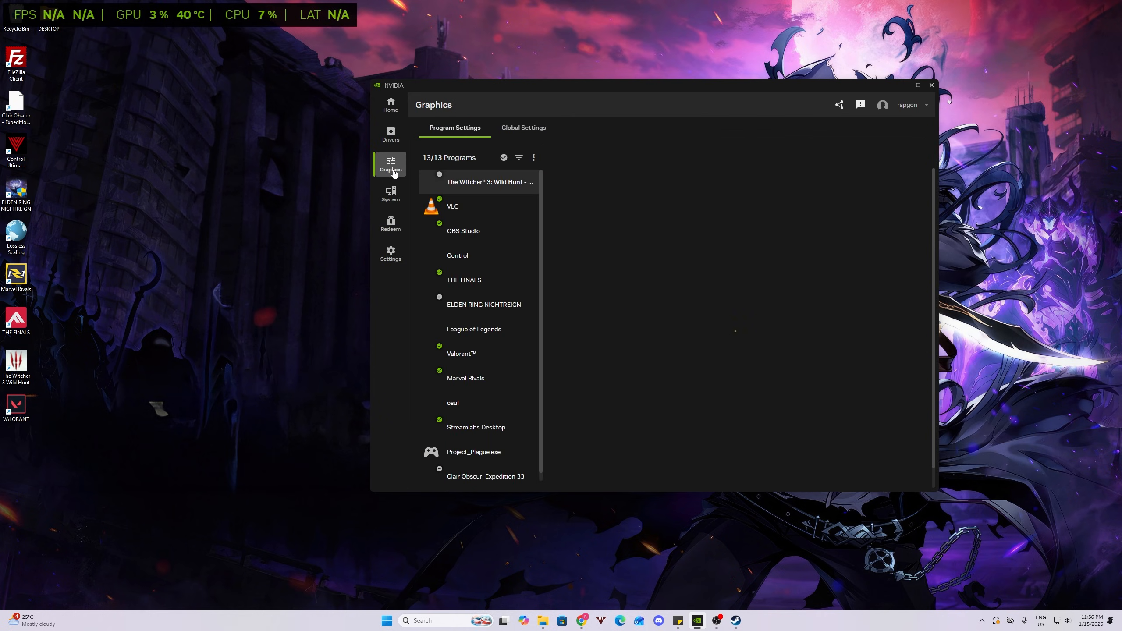
left_click(489, 182)
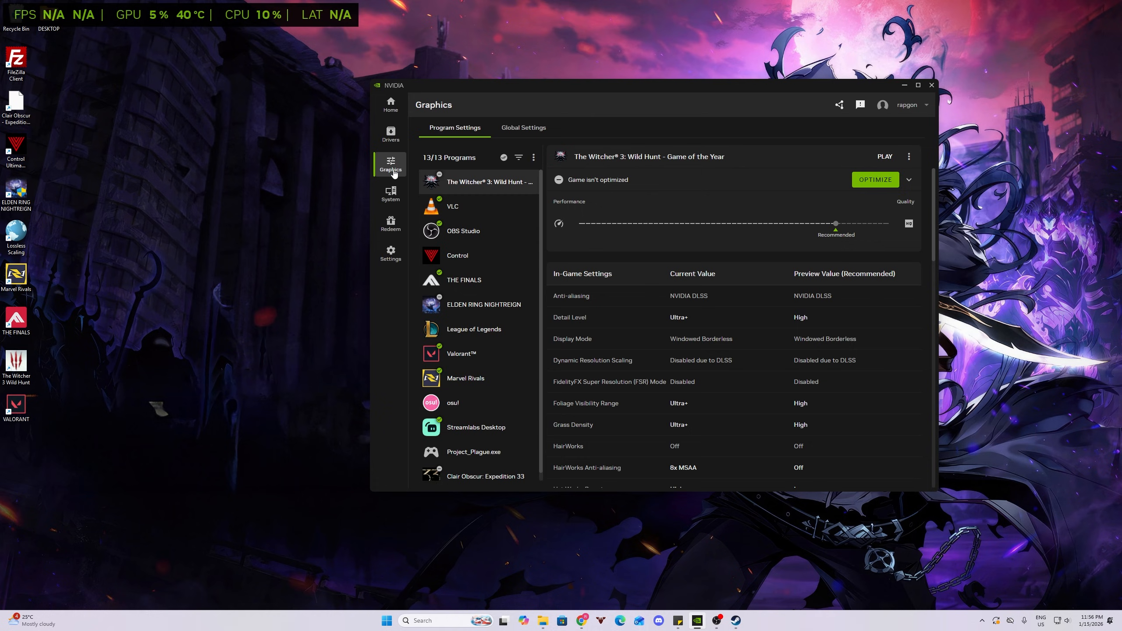
scroll("down", 3)
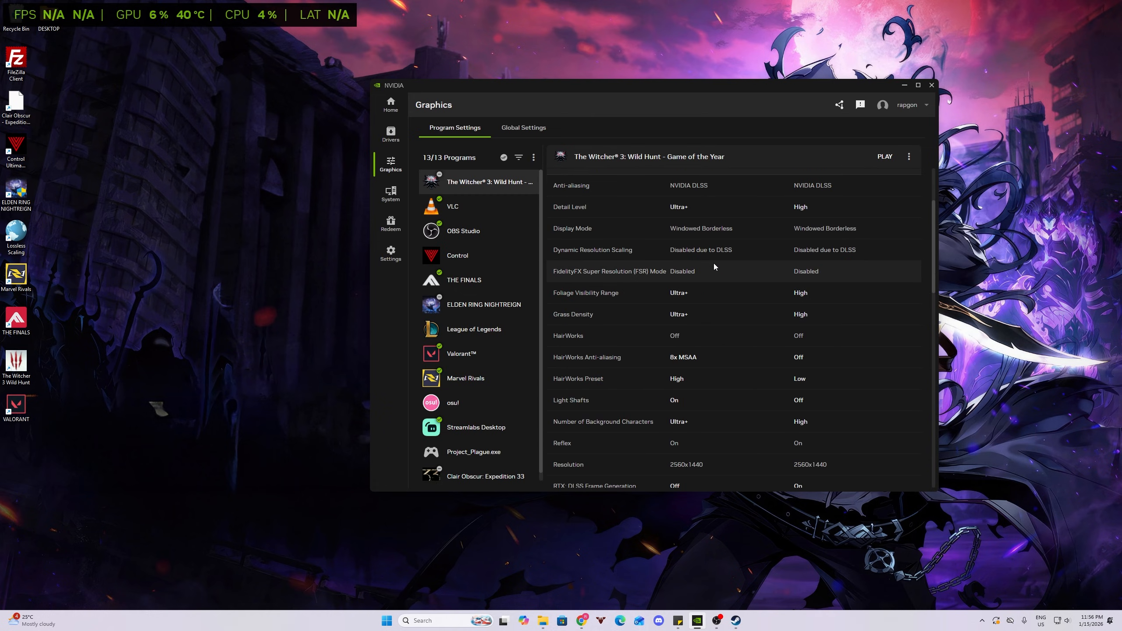
scroll("down", 3)
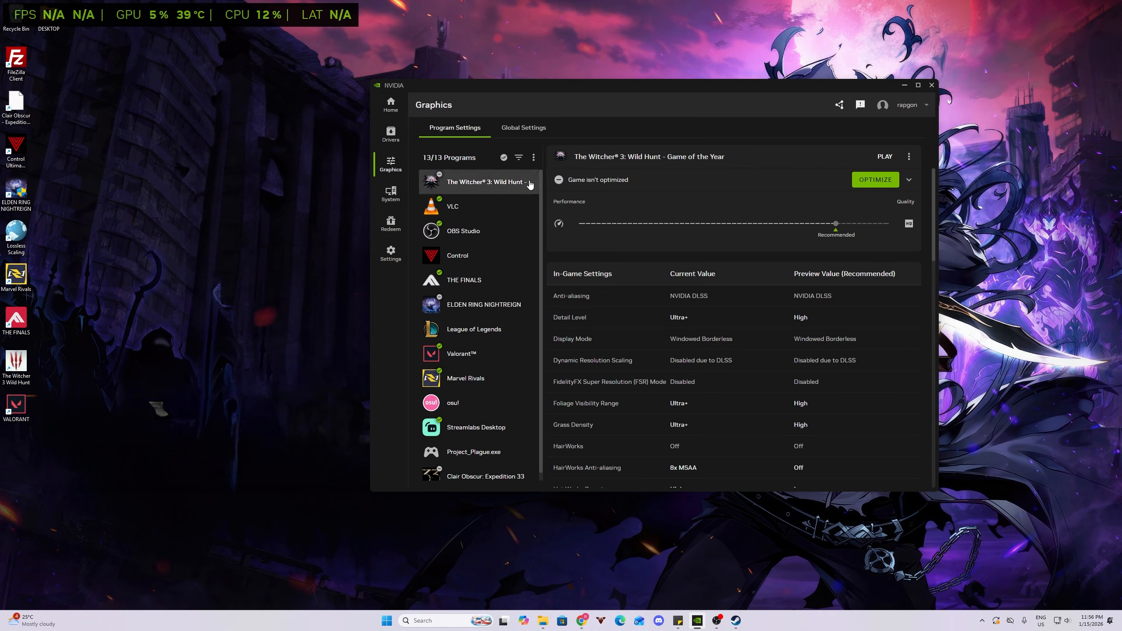
left_click(533, 156)
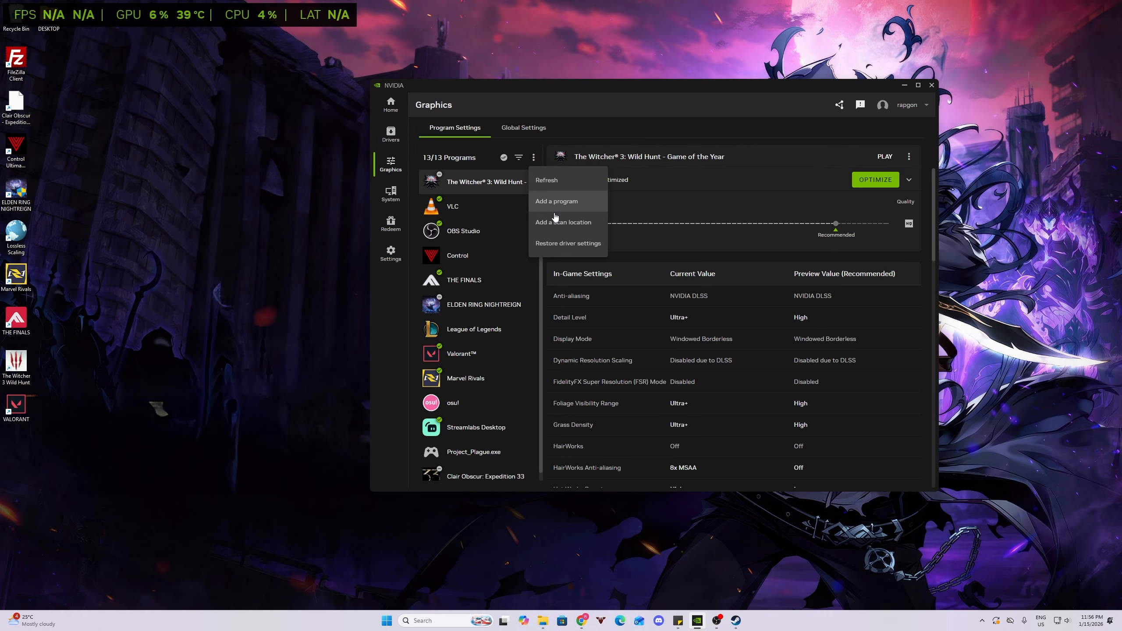
mouse_move(563, 222)
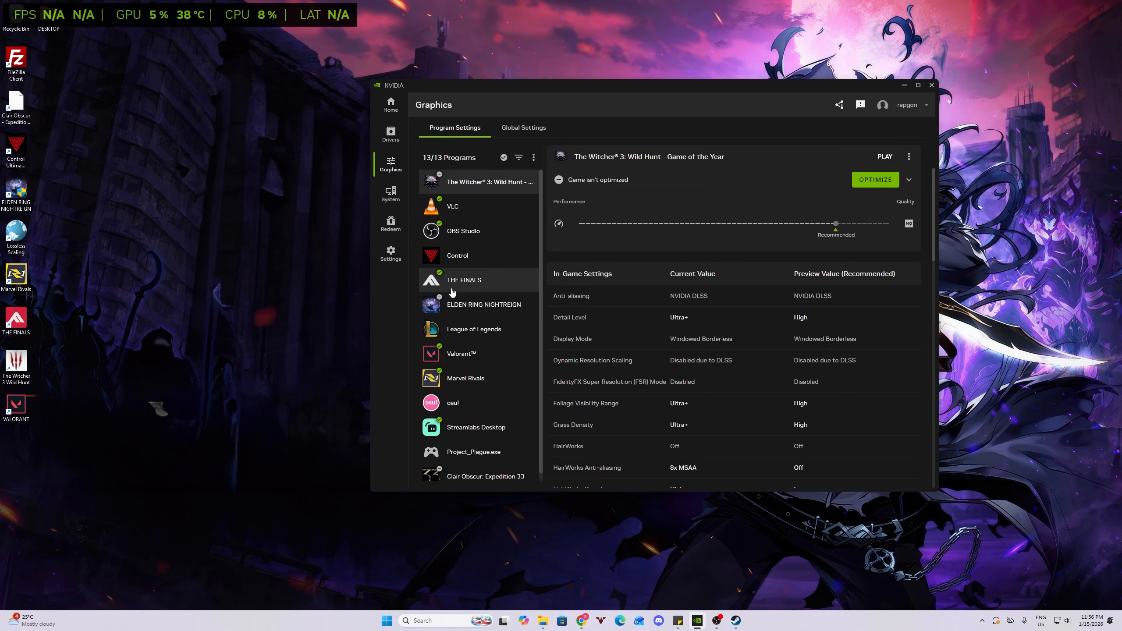
- Add the Steam library's steamapps folder as a game scan location
left_click(532, 157)
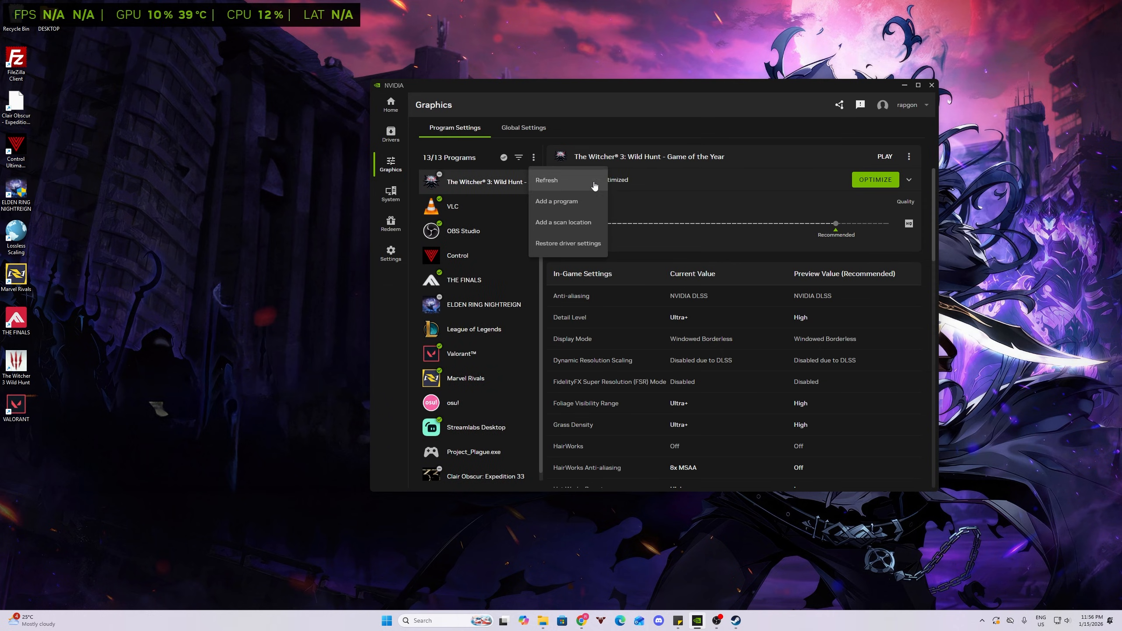
left_click(563, 222)
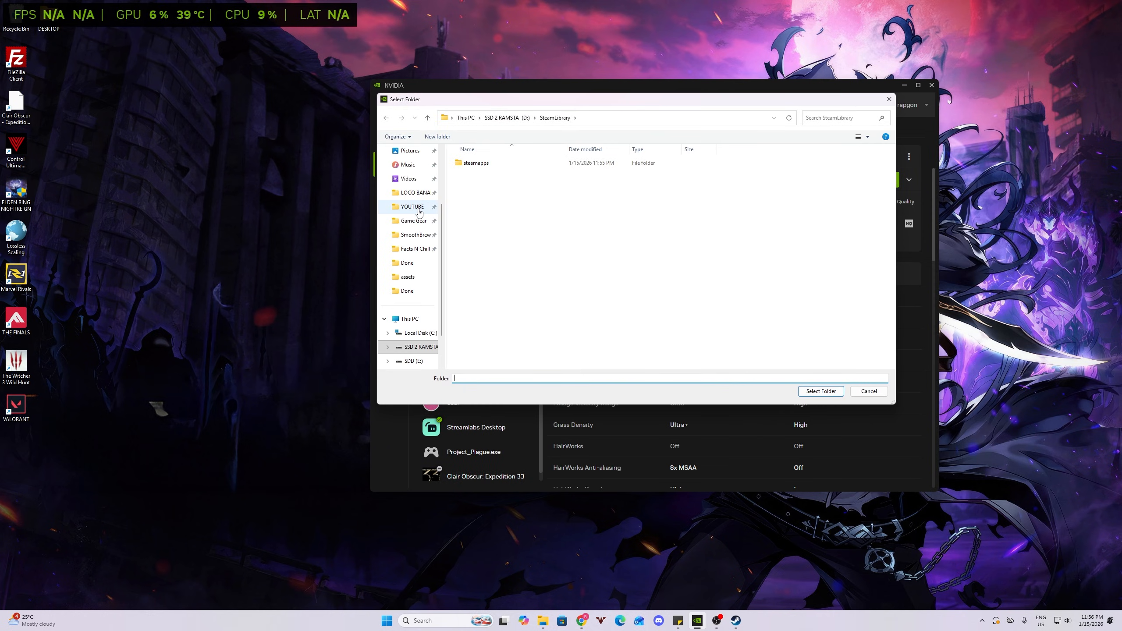
left_click(474, 162)
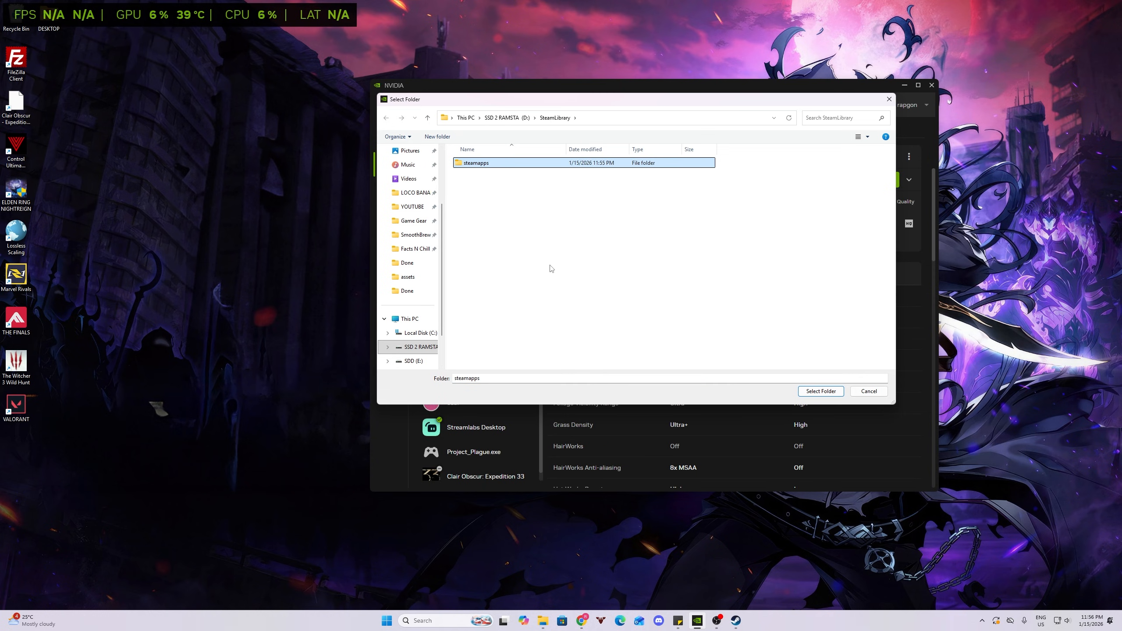
left_click(867, 391)
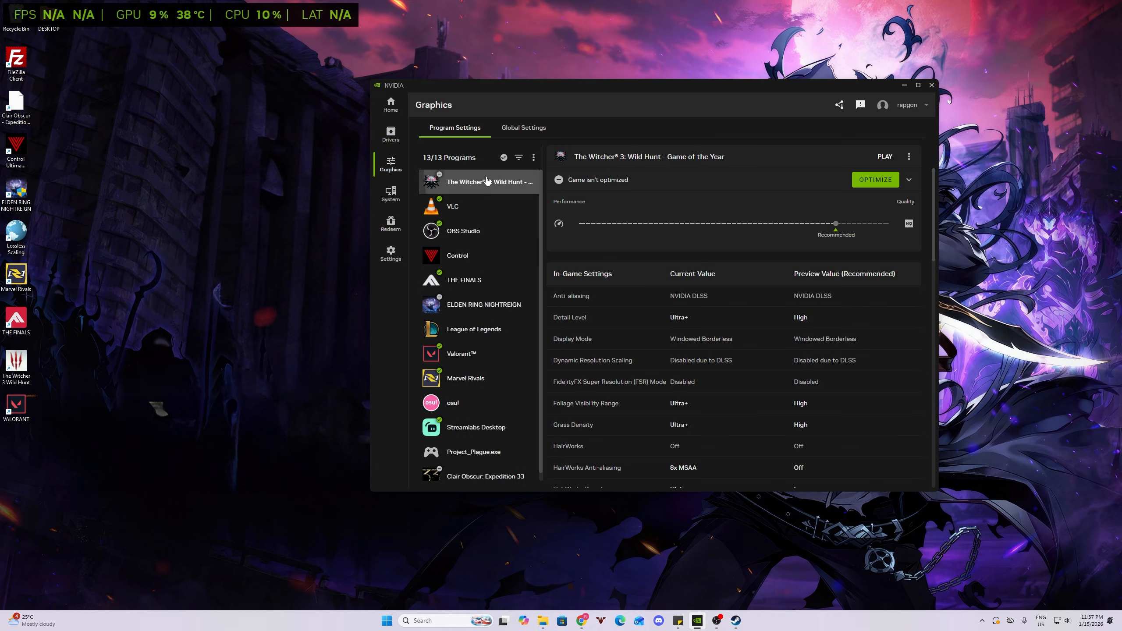
- Set DLSS Override - Model Presets to Custom with Super Resolution Preset M and apply it
scroll("down", 3)
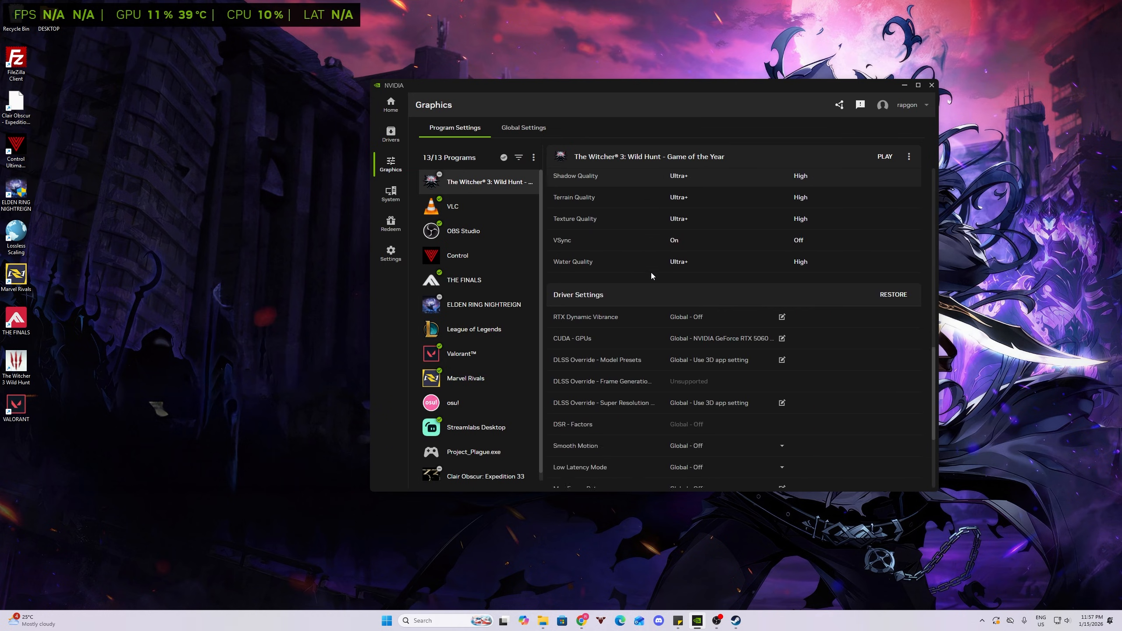
scroll("down", 3)
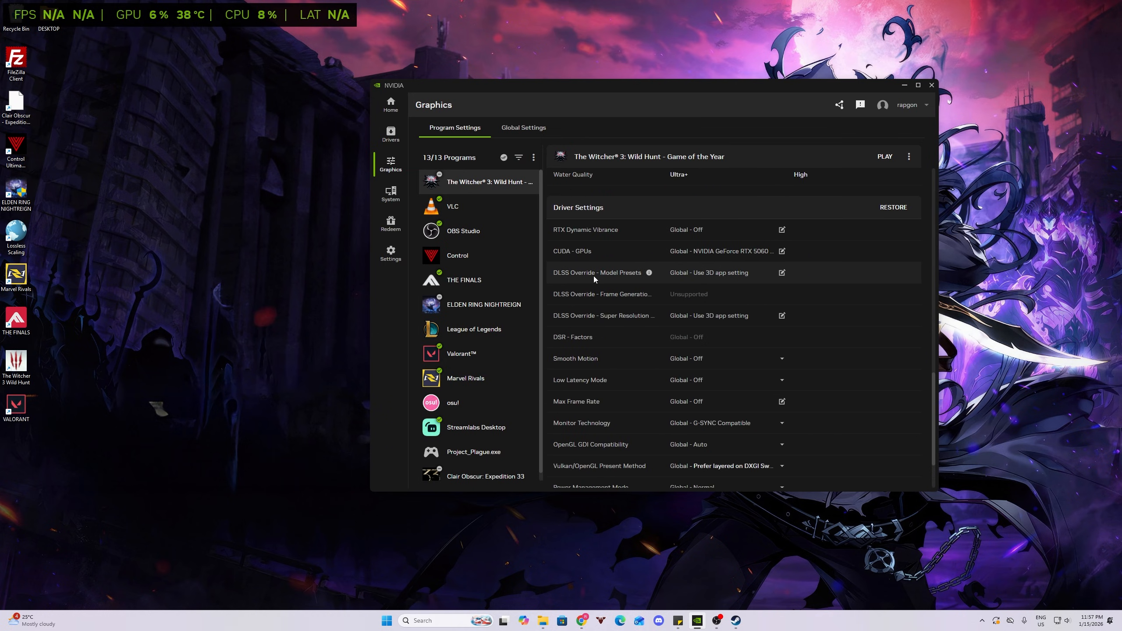
mouse_move(634, 282)
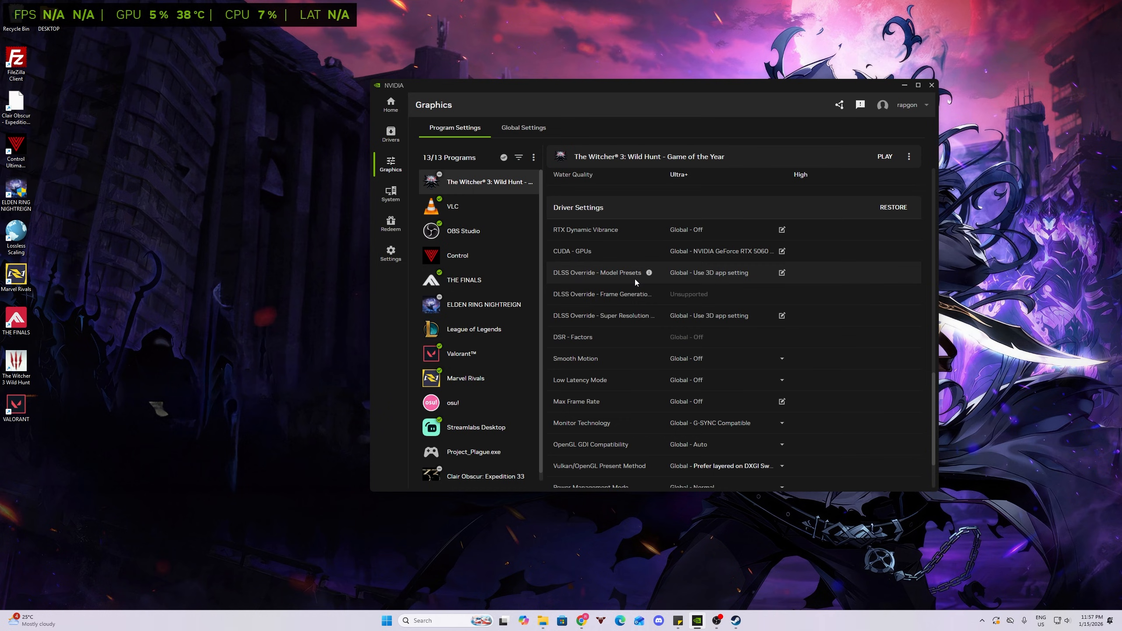
left_click(781, 272)
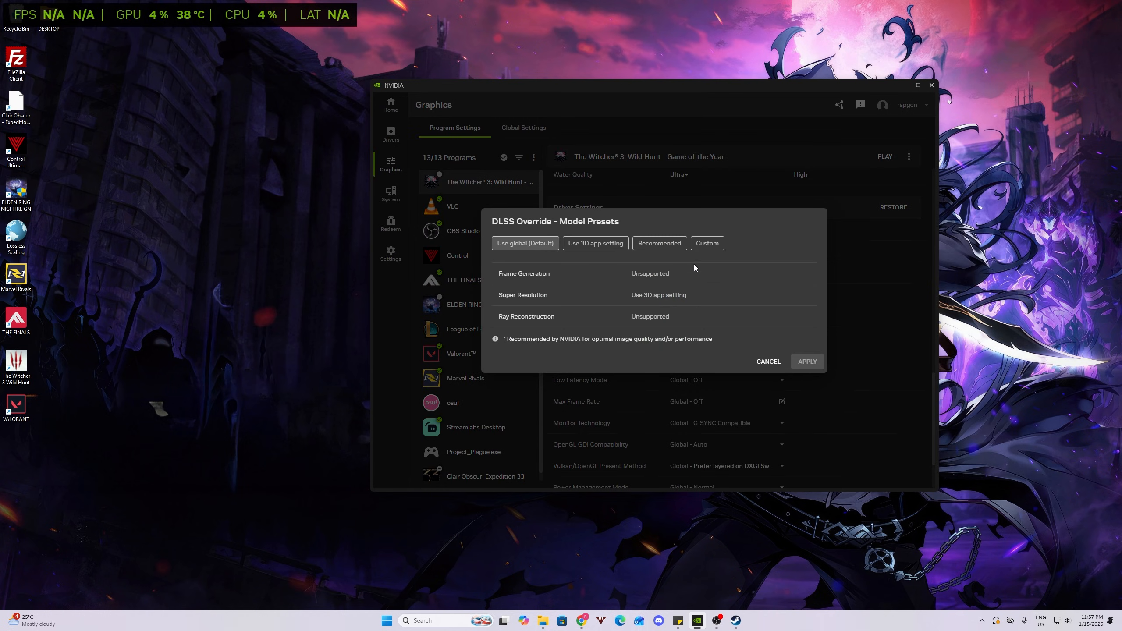
left_click(707, 243)
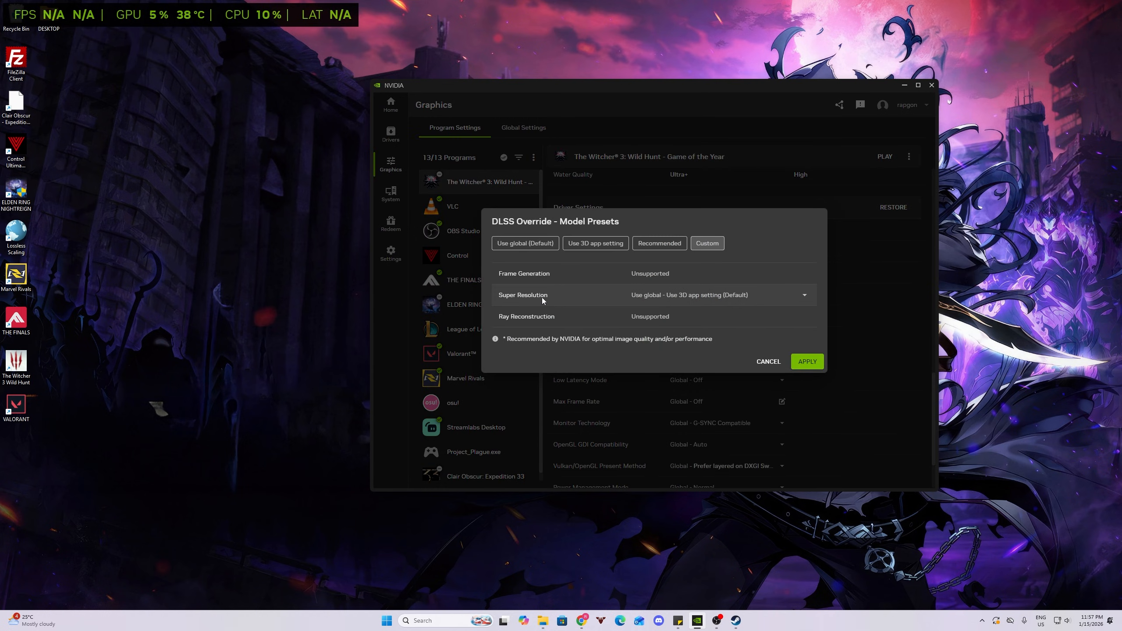
left_click(803, 295)
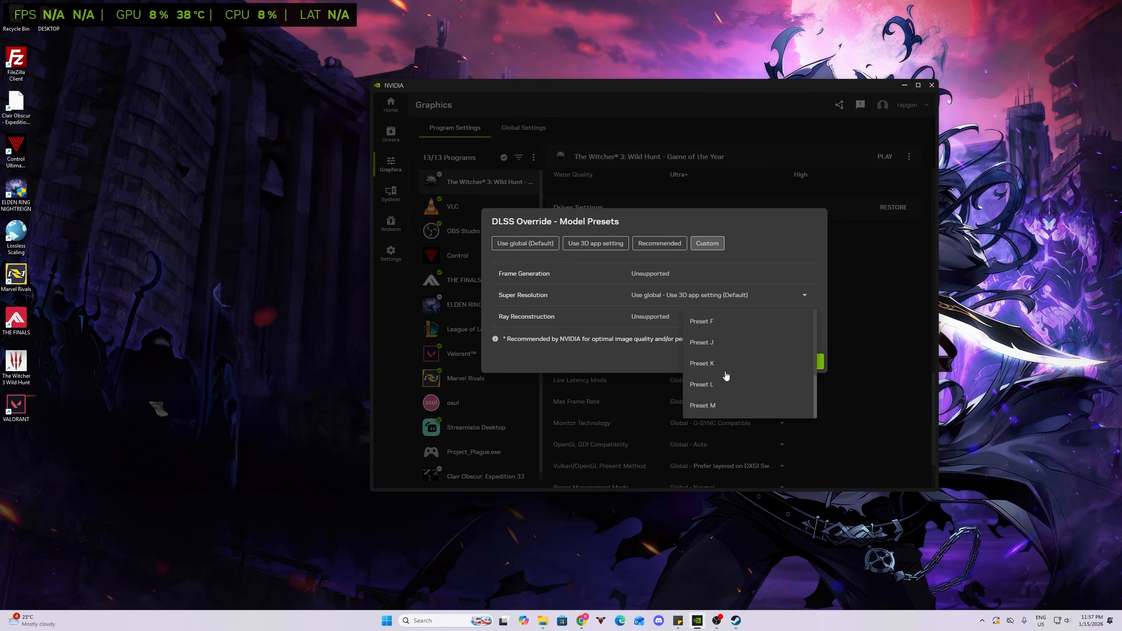
mouse_move(714, 406)
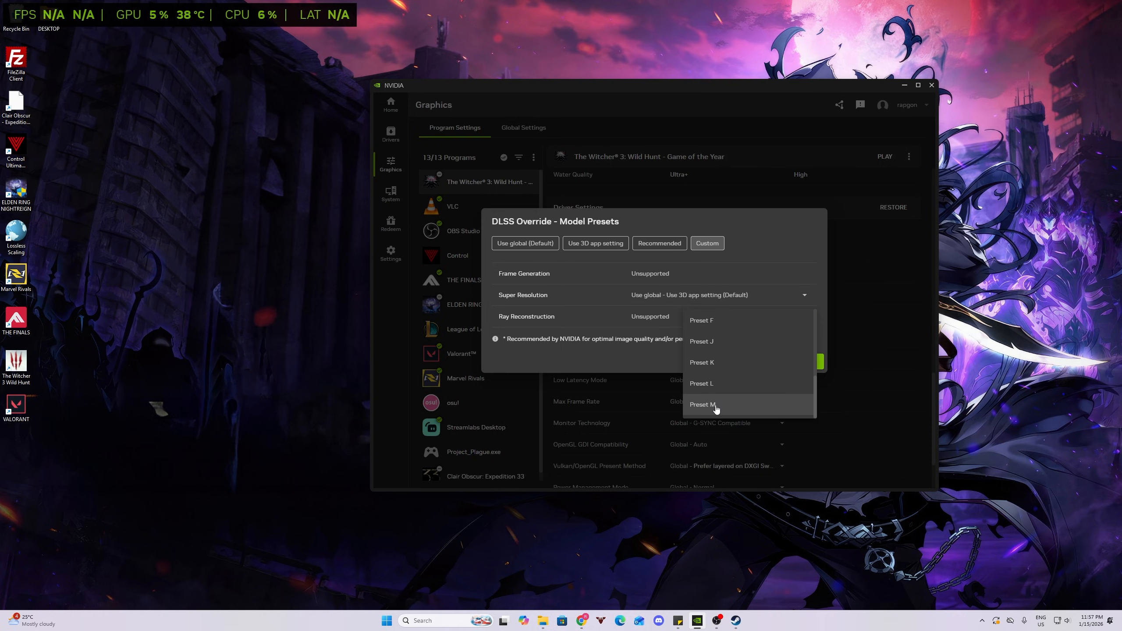
mouse_move(713, 391)
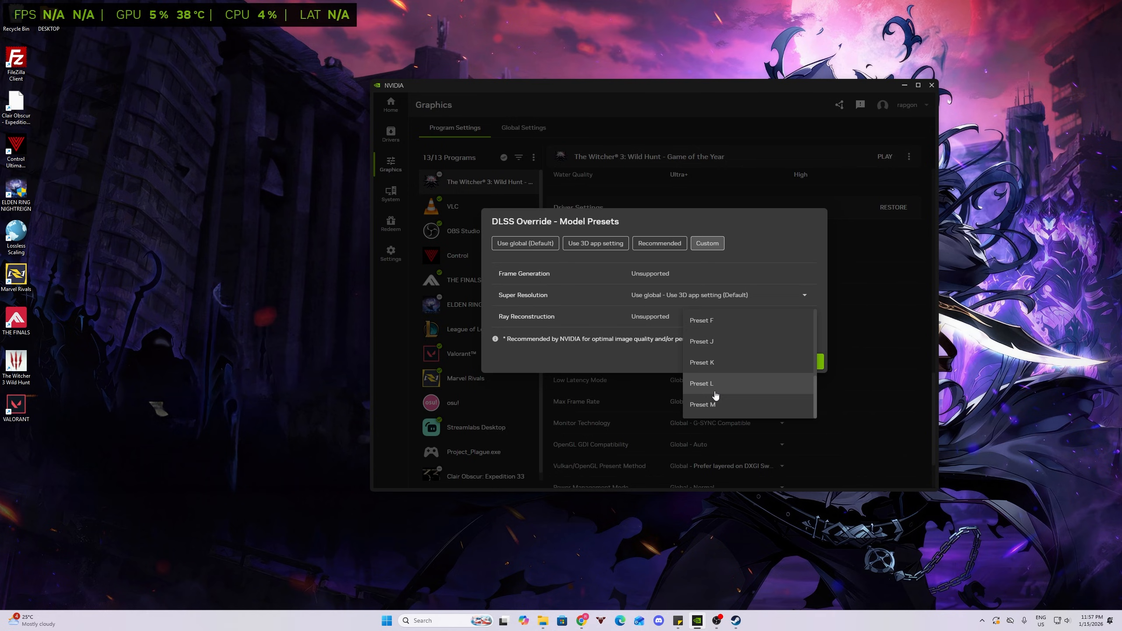
mouse_move(738, 391)
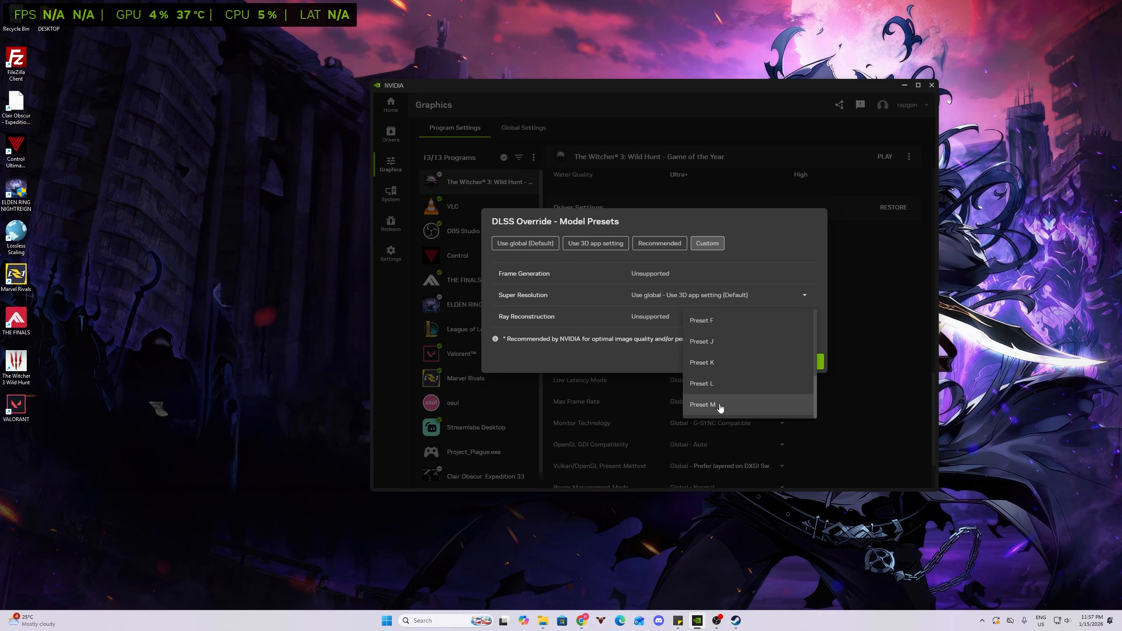
left_click(702, 404)
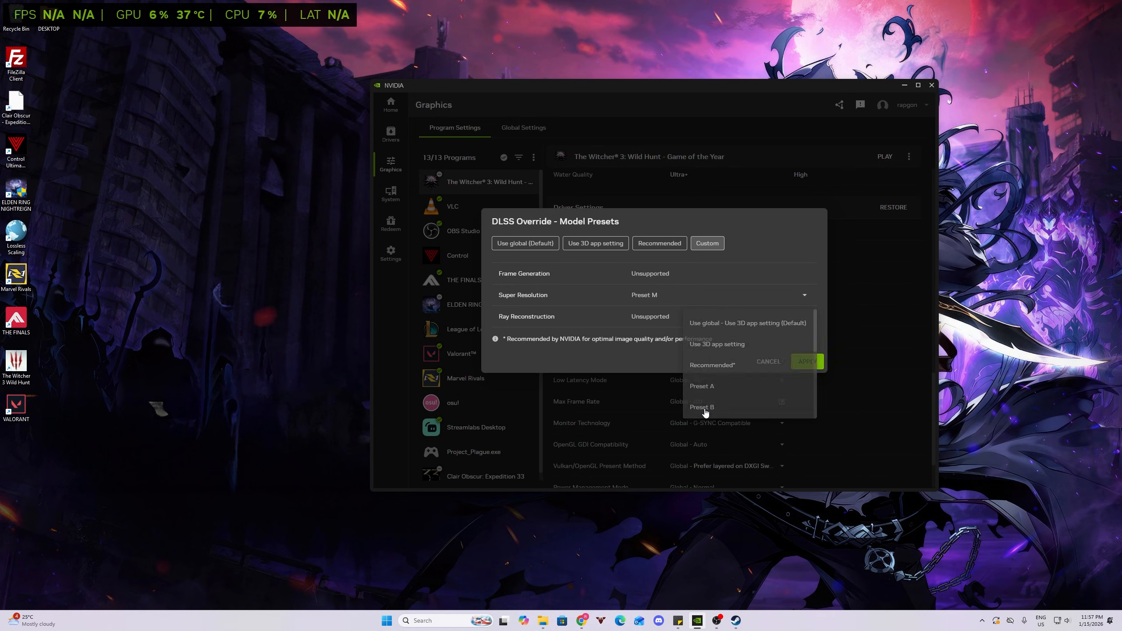
left_click(747, 323)
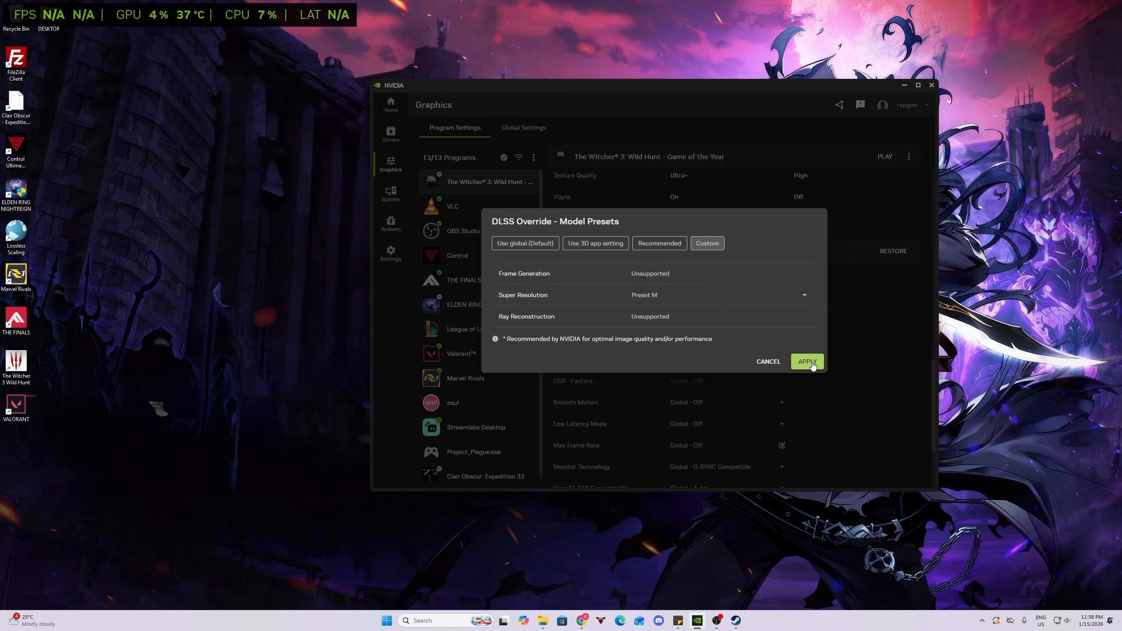
left_click(805, 362)
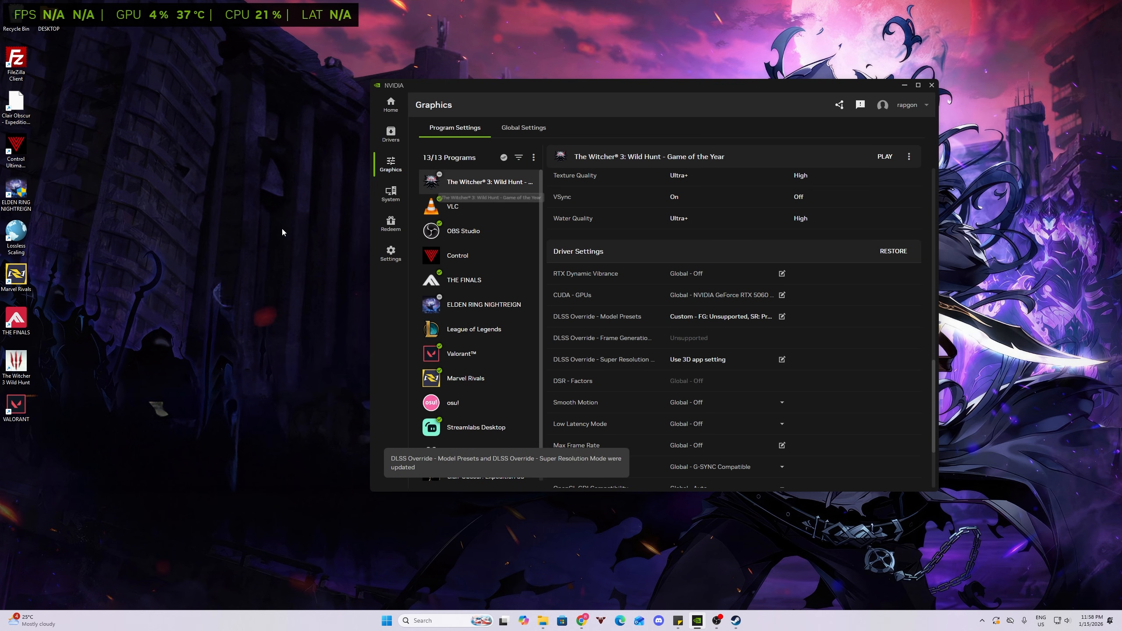
- Launch The Witcher 3 and walk Geralt forward through the Novigrad farmlands at around 50 FPS
left_click(884, 156)
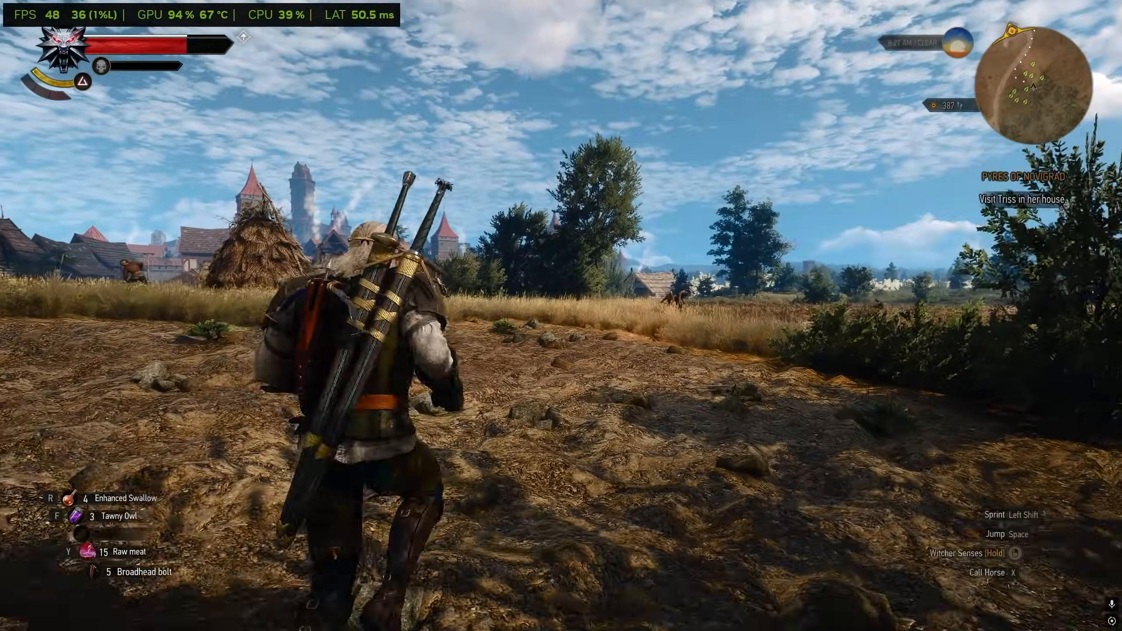
key("w")
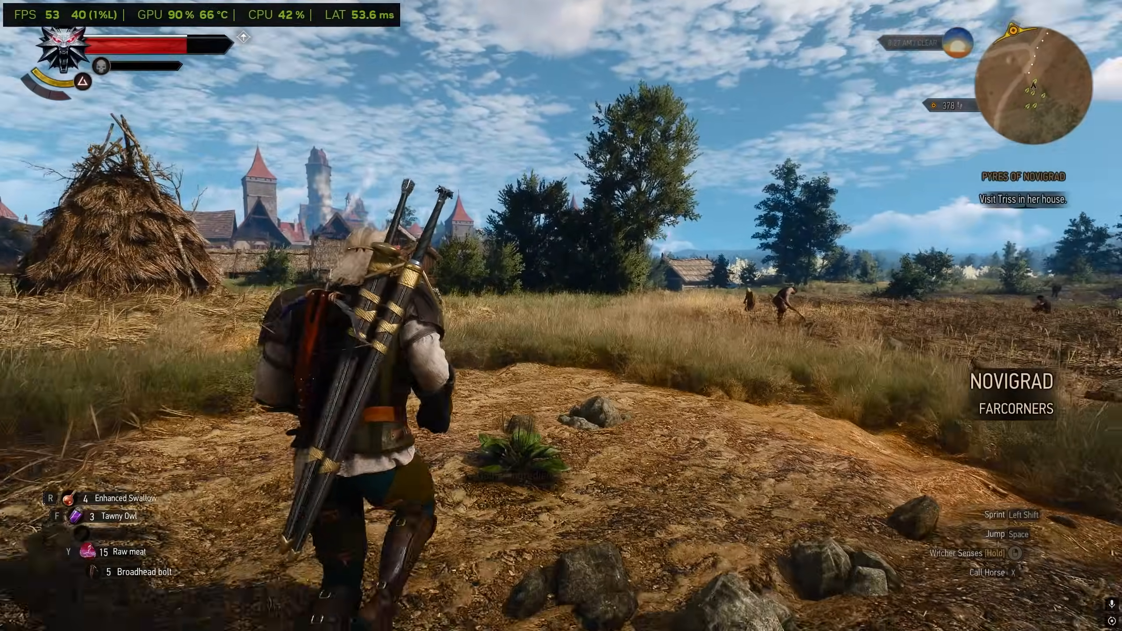